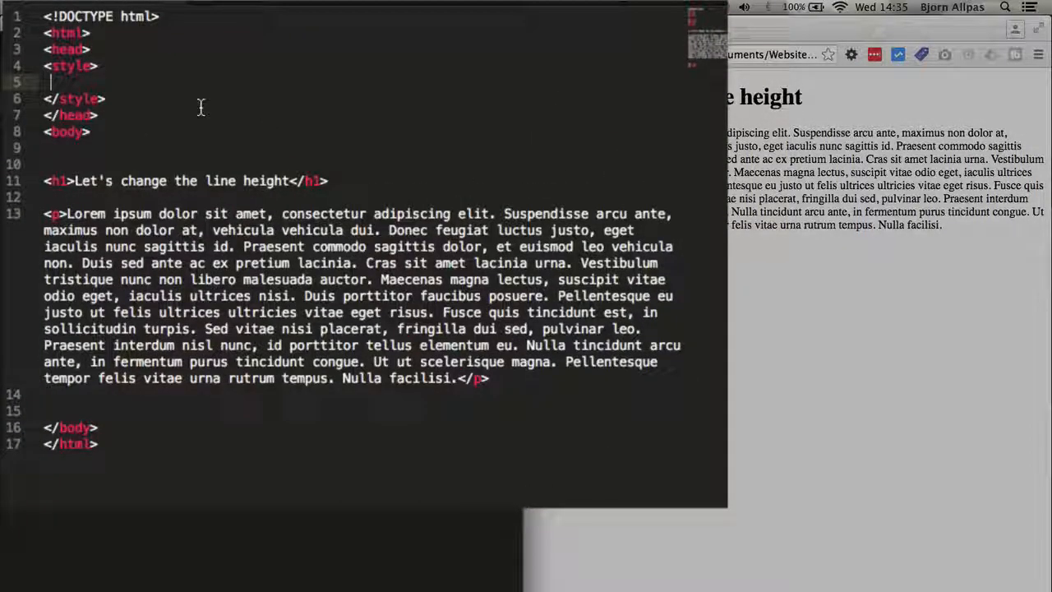
Write a p { font-size: 15px; } rule inside the style block
{"action": "type", "text": "p"}
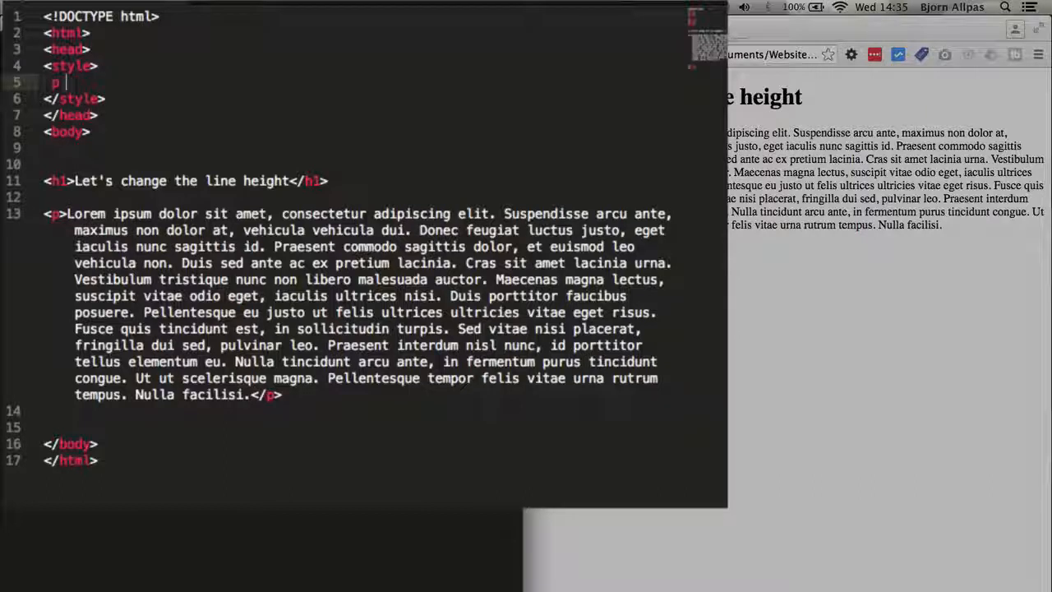
{"action": "type", "text": "{}"}
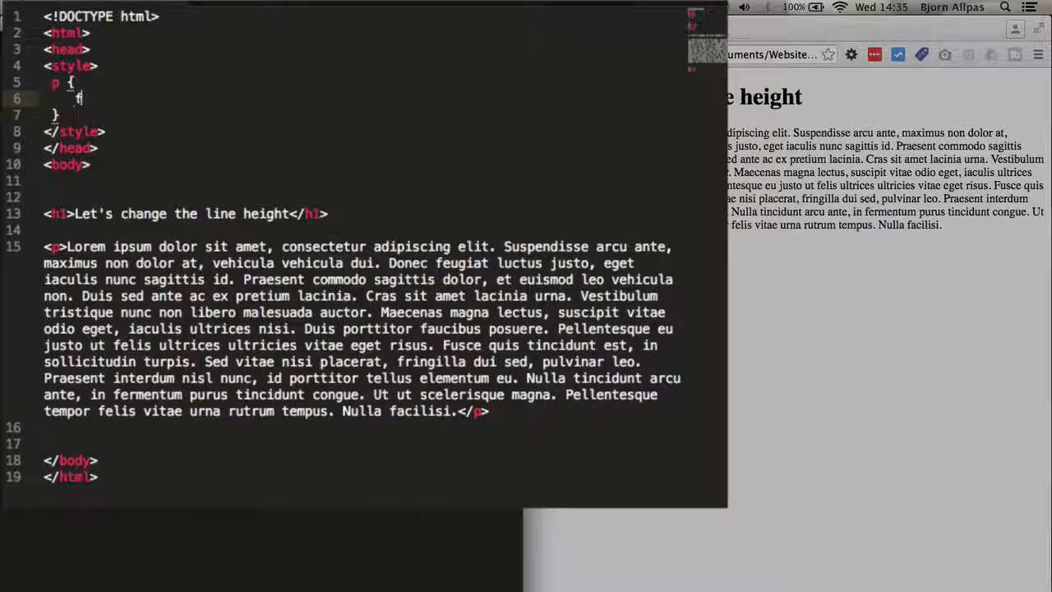
{"action": "type", "text": "font-size:;"}
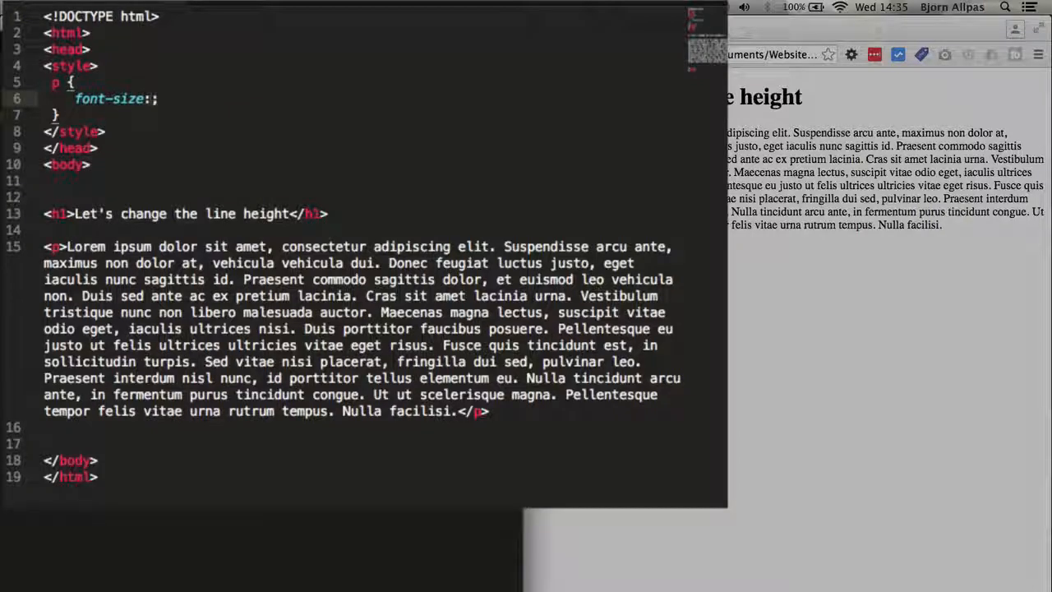
{"action": "type", "text": "15px"}
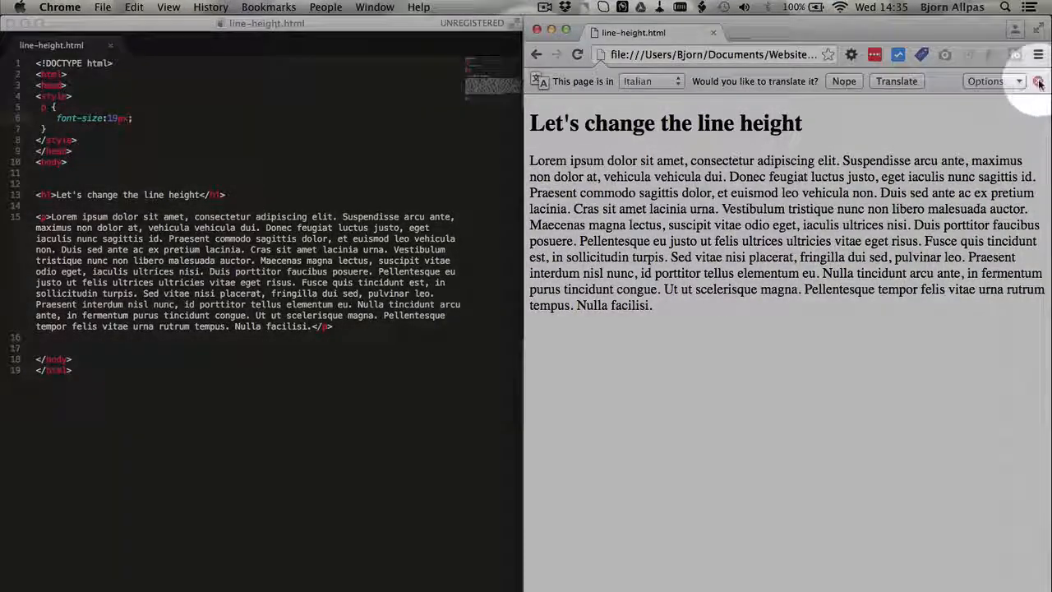
Add line-height: 25px; to the p rule and check the spacing in Chrome
{"action": "left_click", "coordinate": [1039, 80]}
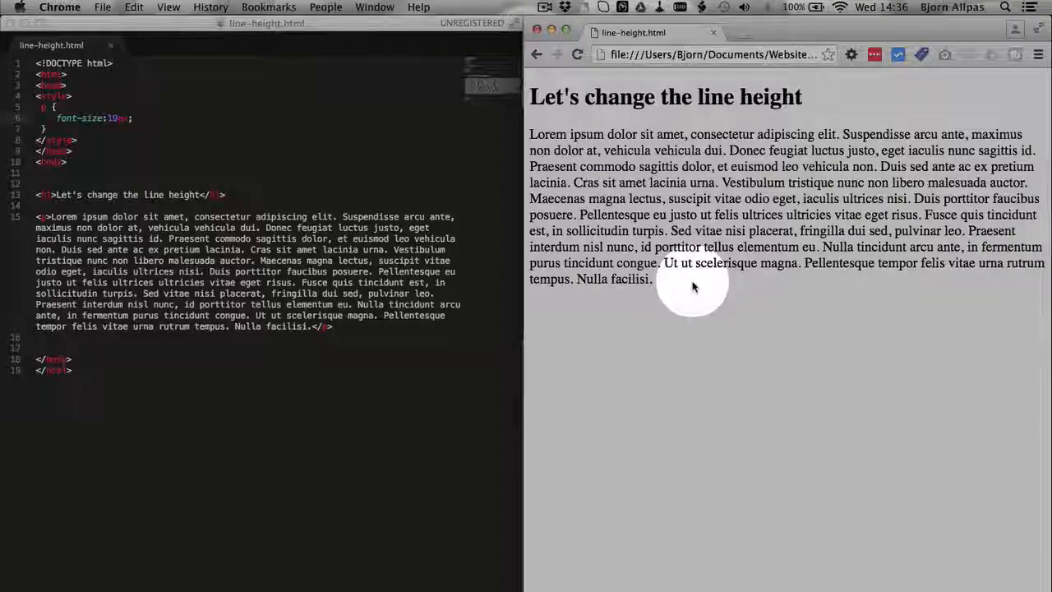
{"action": "left_click", "coordinate": [123, 118]}
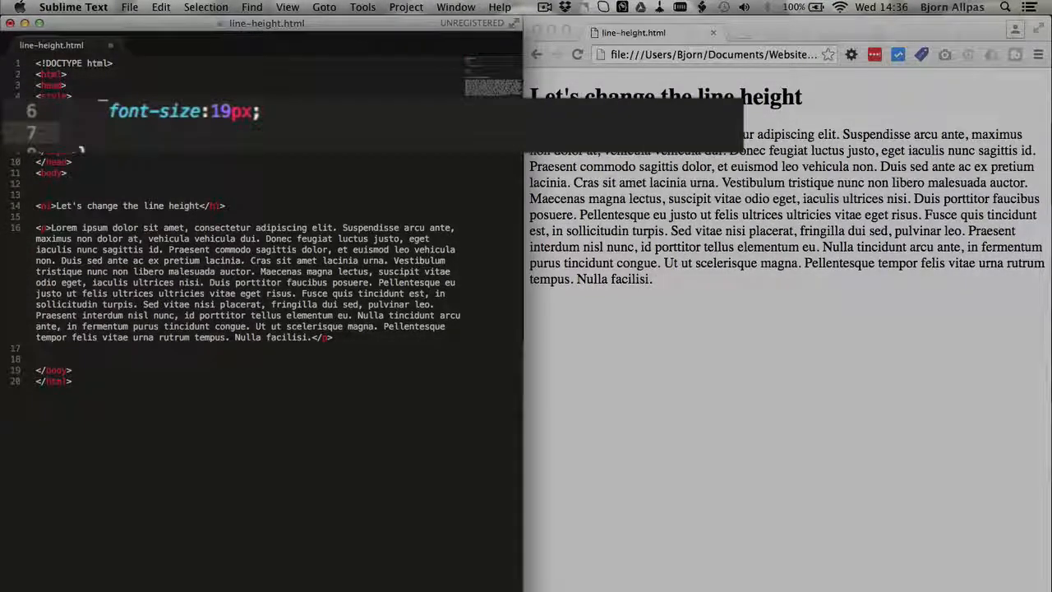
{"action": "type", "text": "line-heig"}
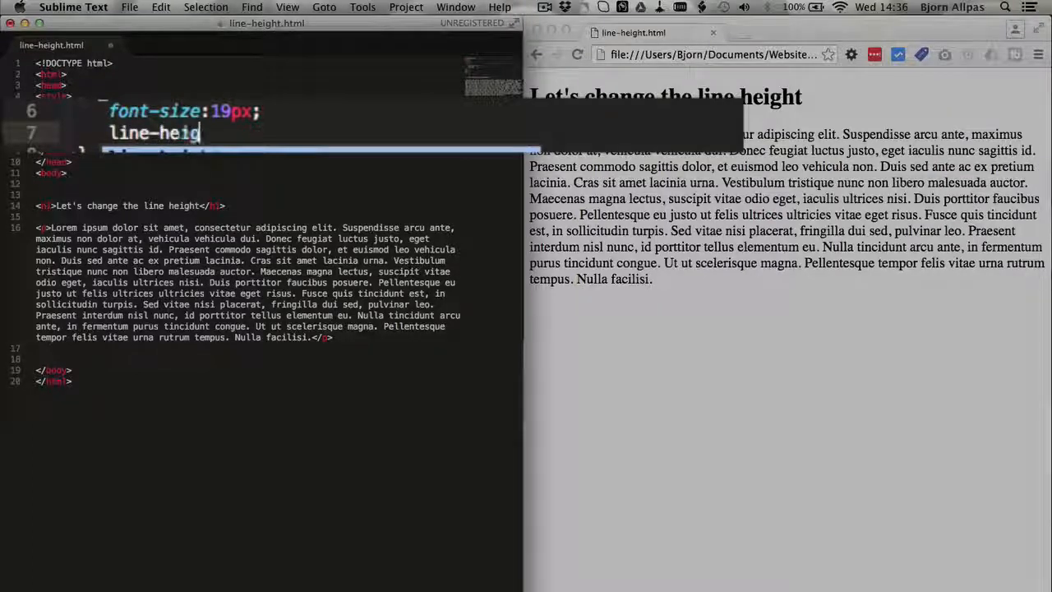
{"action": "type", "text": "ht:;"}
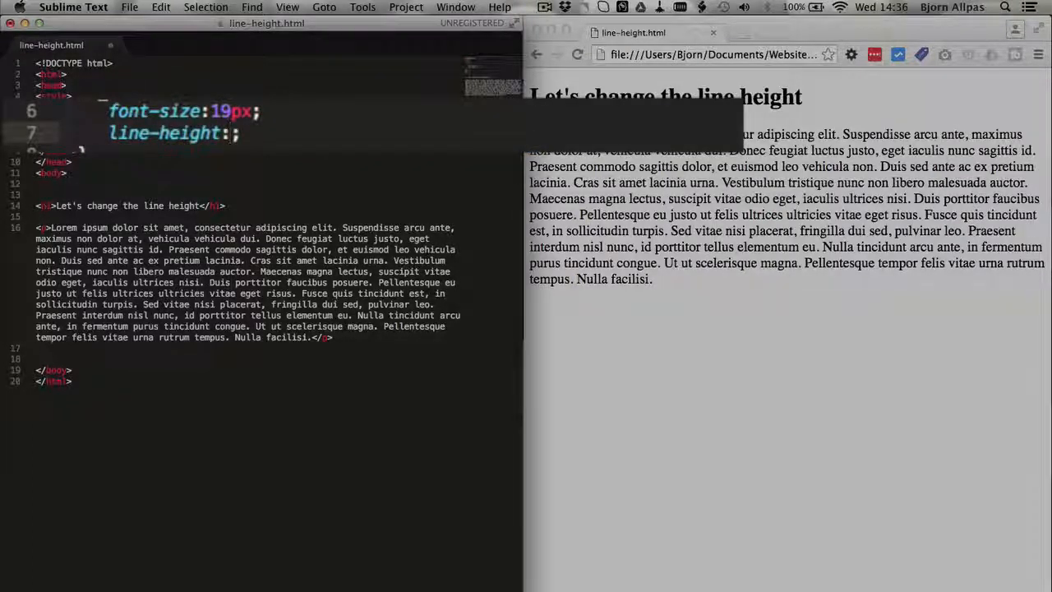
{"action": "type", "text": "25"}
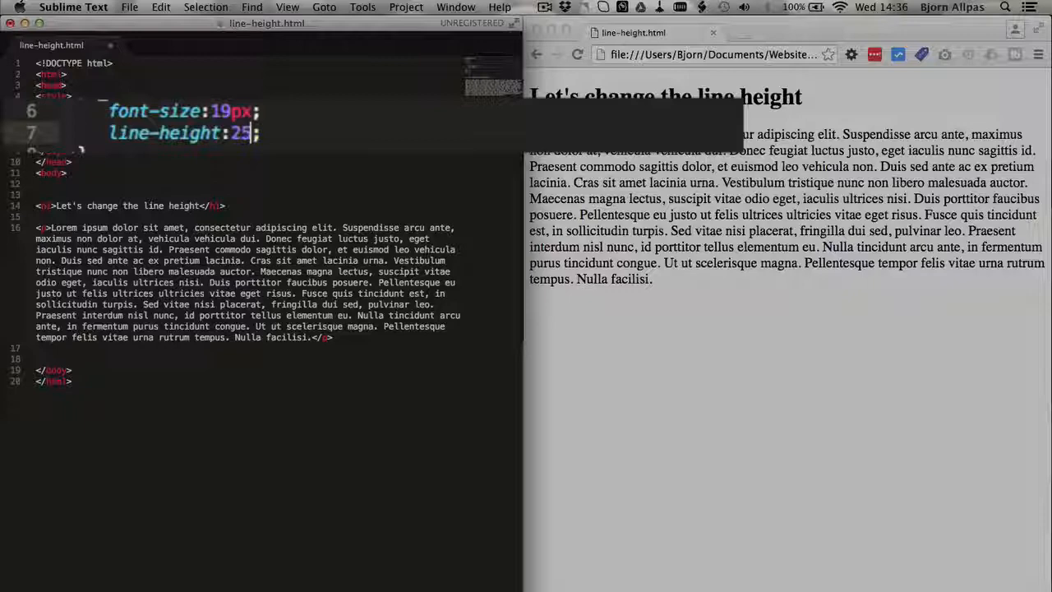
{"action": "type", "text": "px"}
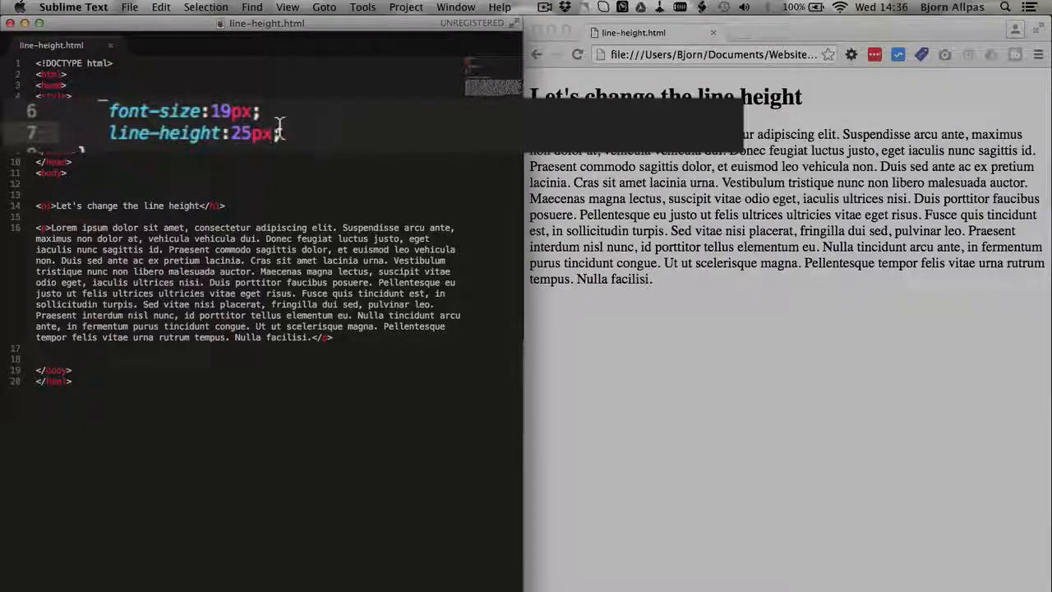
{"action": "left_click", "coordinate": [684, 360]}
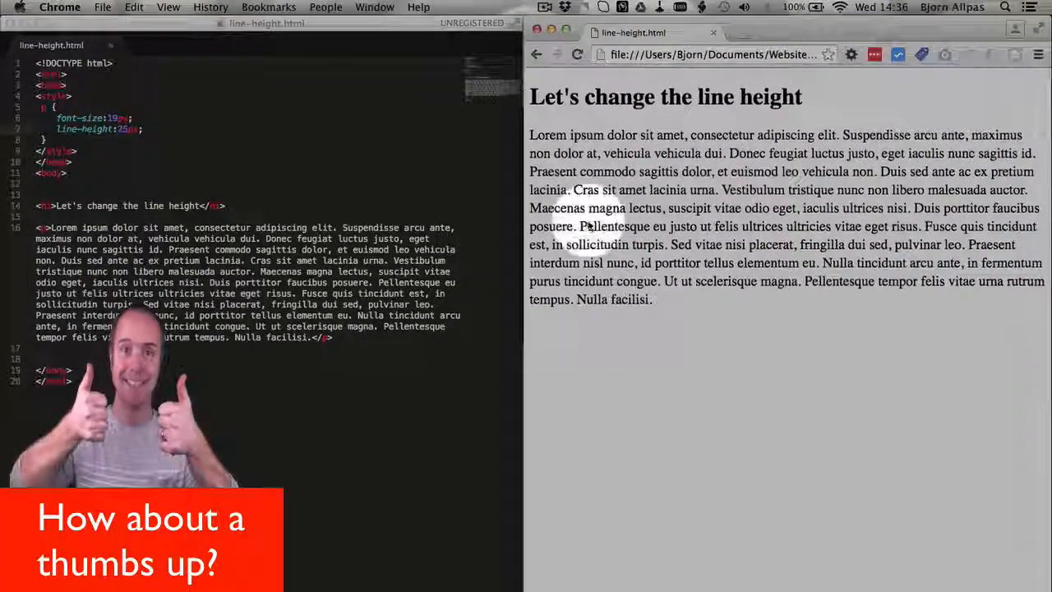
Back in the editor, change the paragraph's line-height value to 50
{"action": "left_click", "coordinate": [205, 132]}
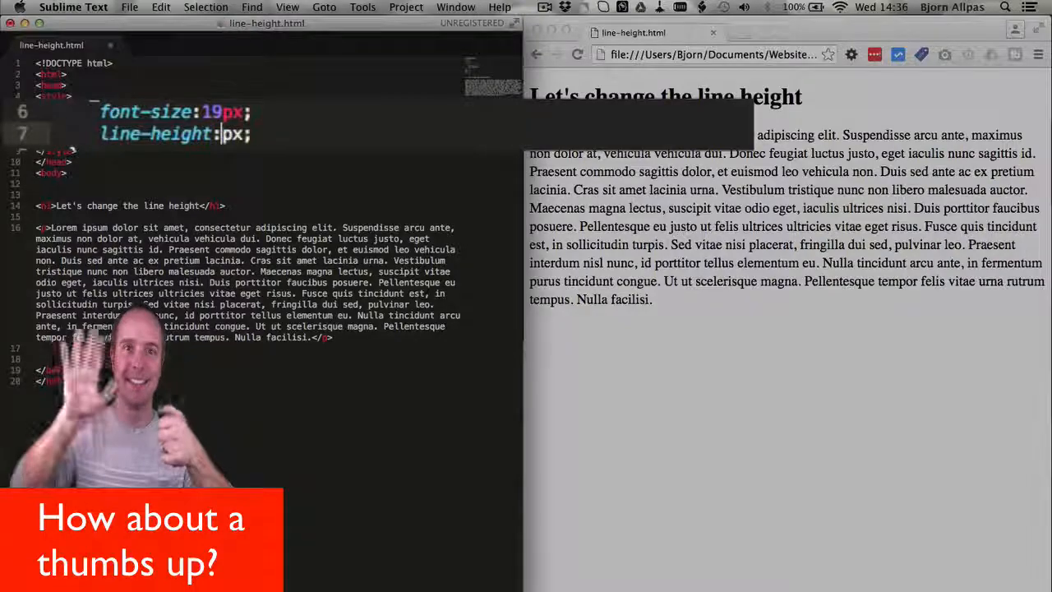
{"action": "type", "text": "50"}
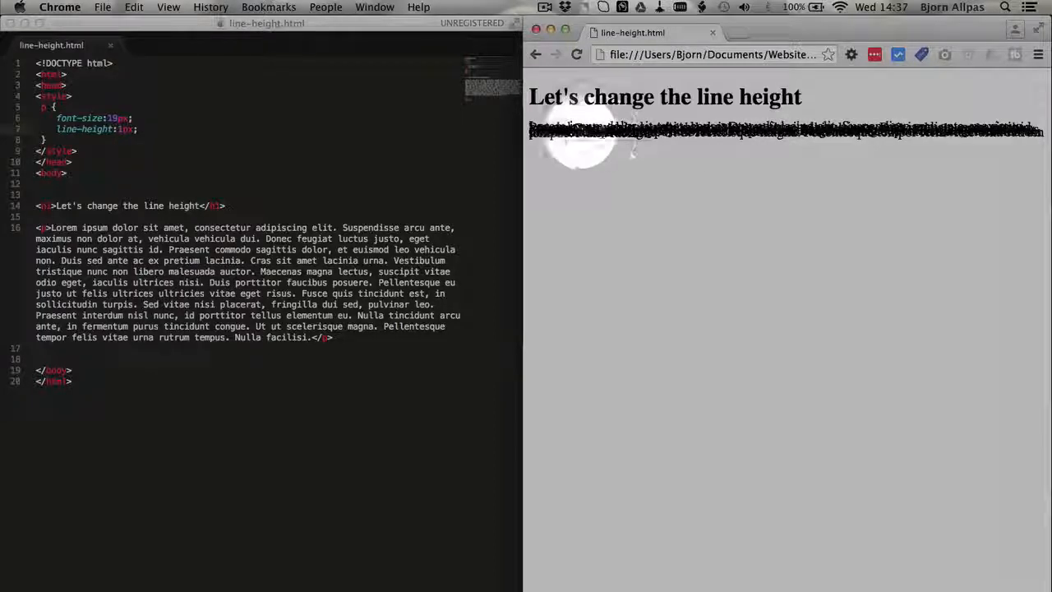
{"action": "mouse_move", "coordinate": [617, 197]}
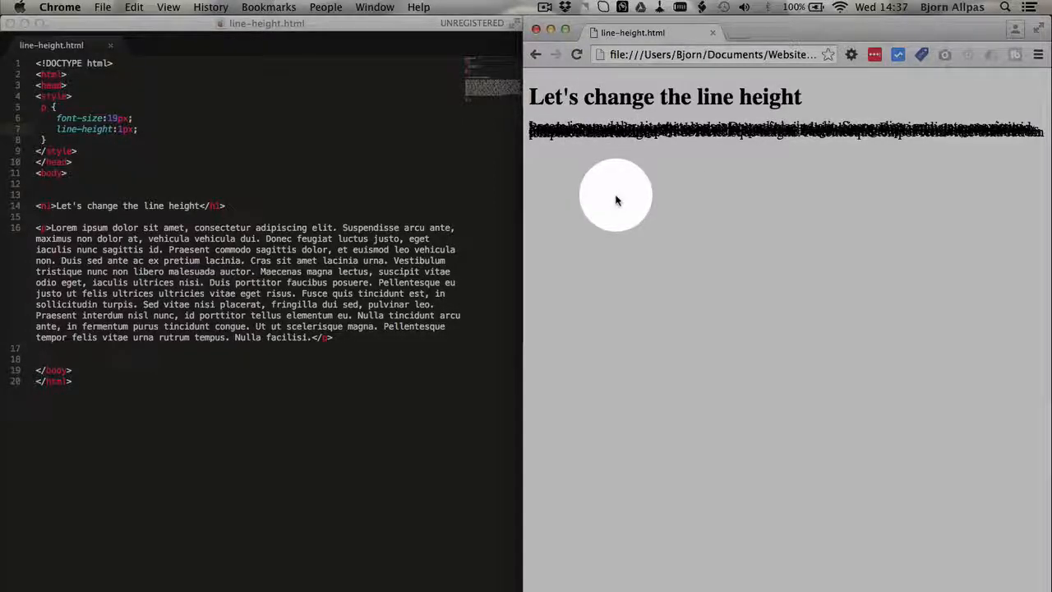
View the page source in a new Chrome tab and select the <p> element's code
{"action": "right_click", "coordinate": [616, 196]}
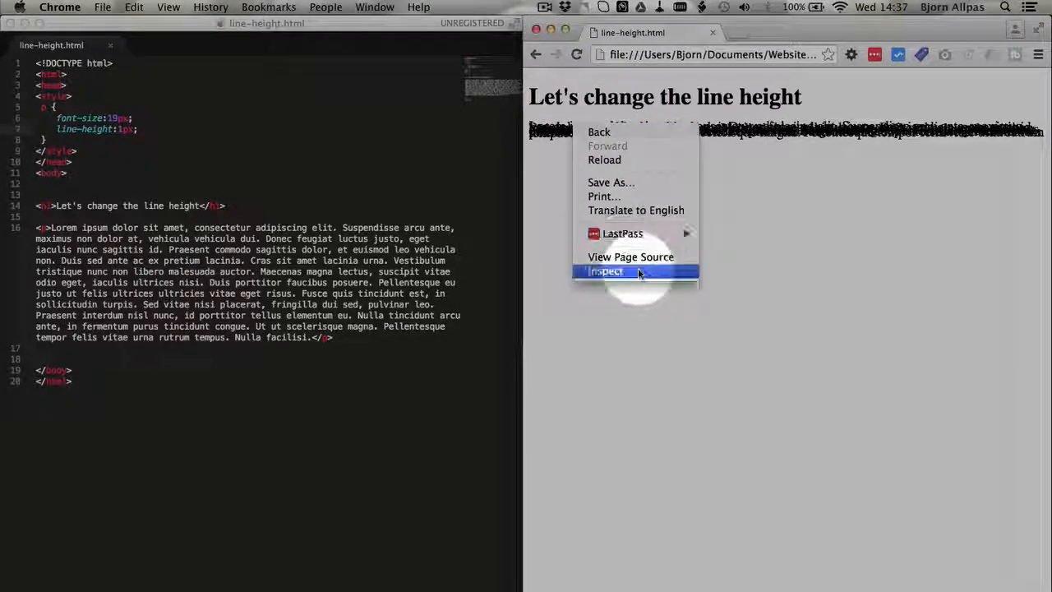
{"action": "left_click", "coordinate": [632, 257]}
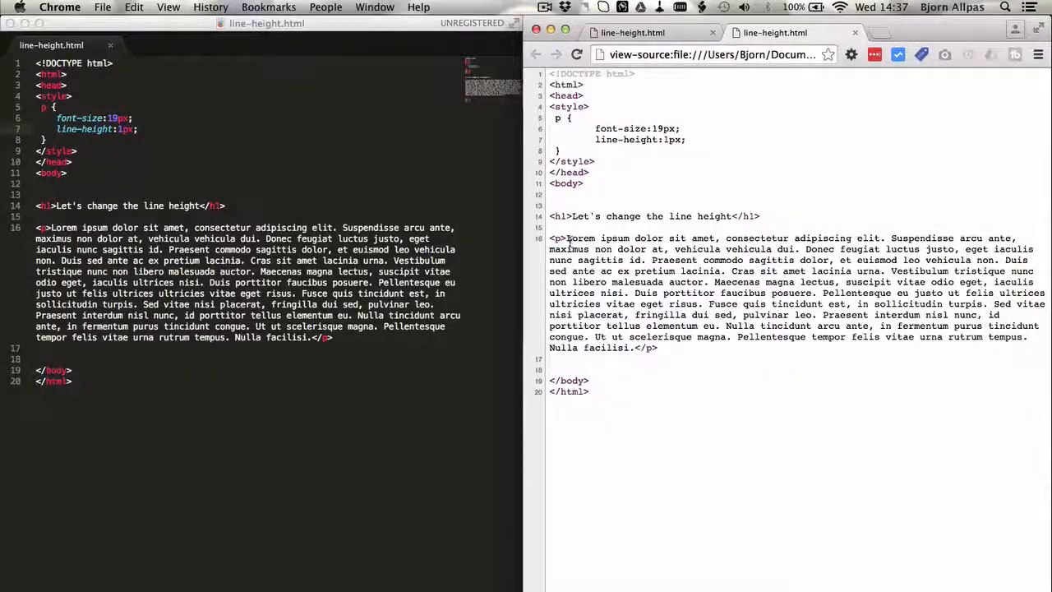
{"action": "left_click_drag", "start_coordinate": [572, 237], "coordinate": [633, 347]}
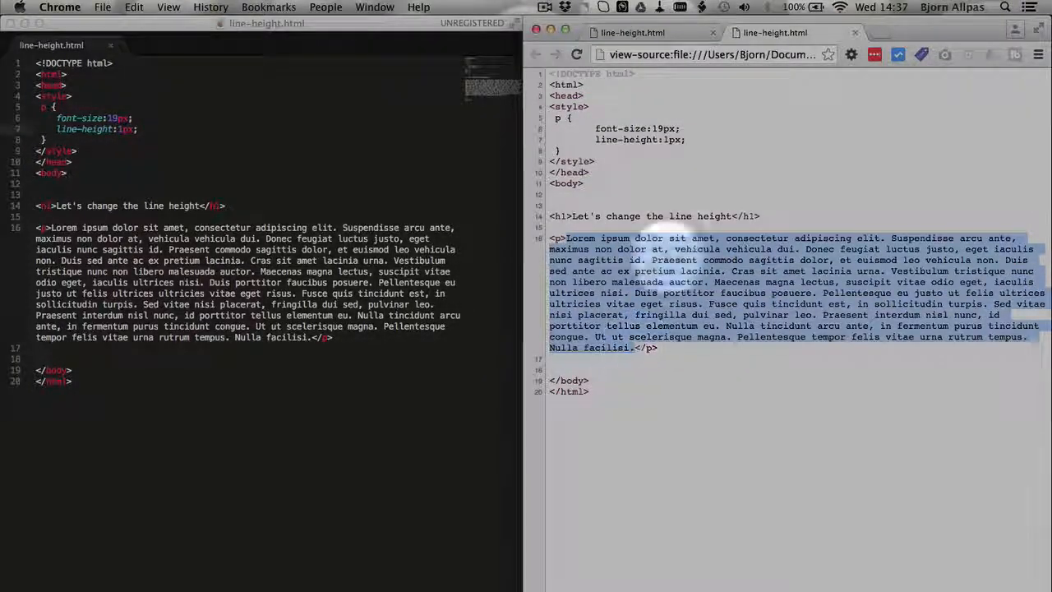